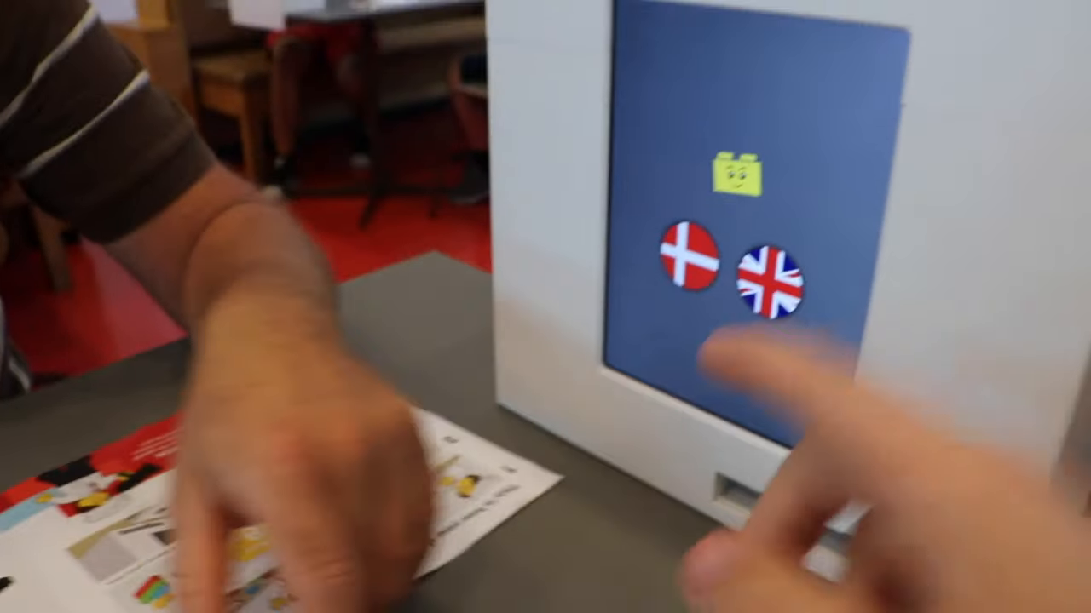
Select English on the kiosk and open the food menu for Table 21
click(774, 286)
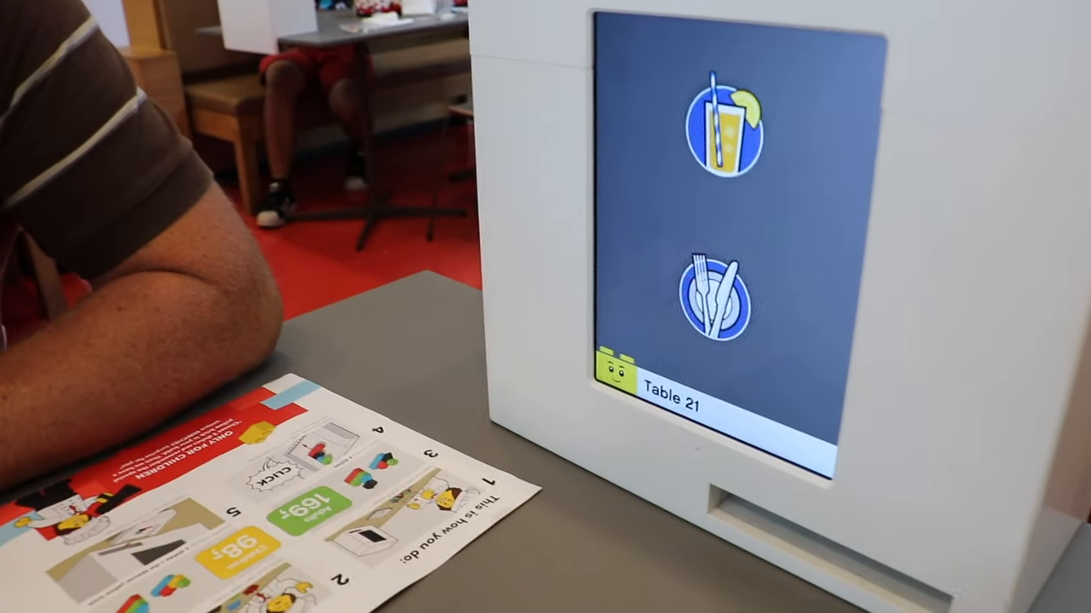
click(665, 315)
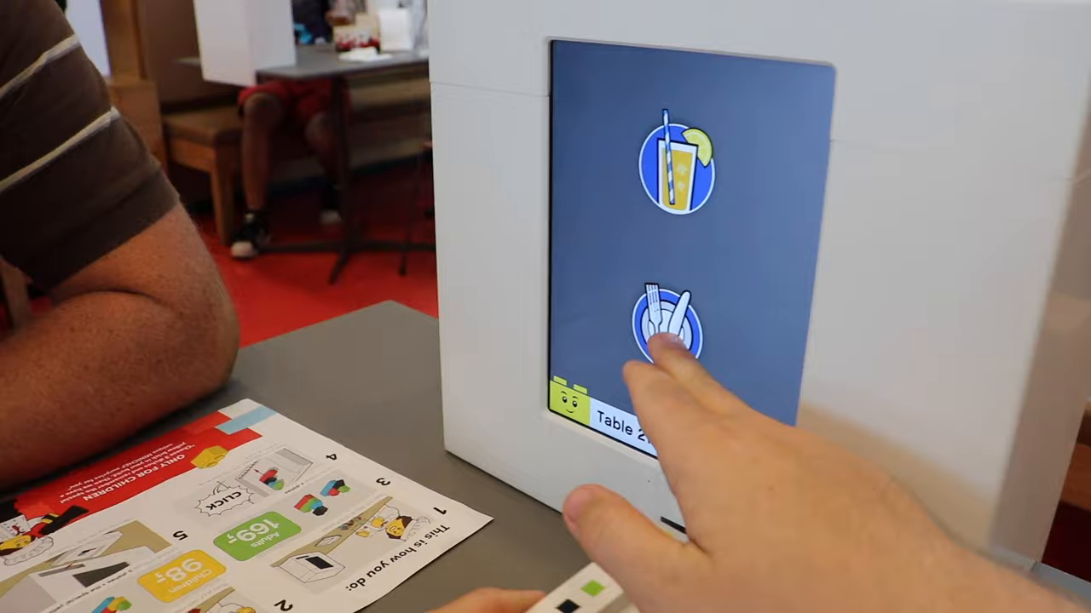
click(665, 316)
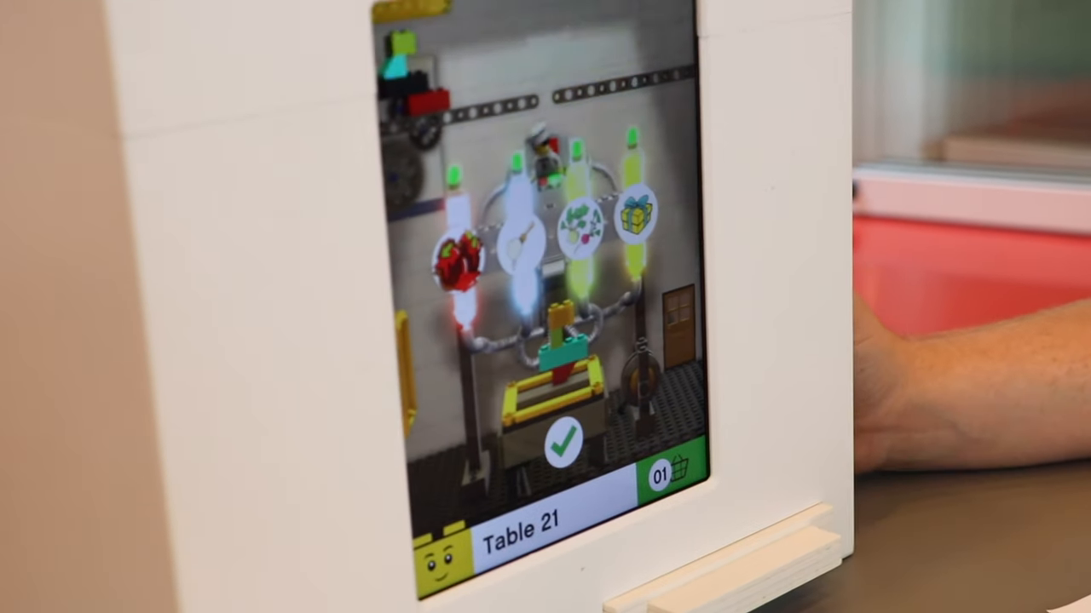
Accept the second scanned meal, review Table 21's two meals, and send them to the kitchen
click(560, 443)
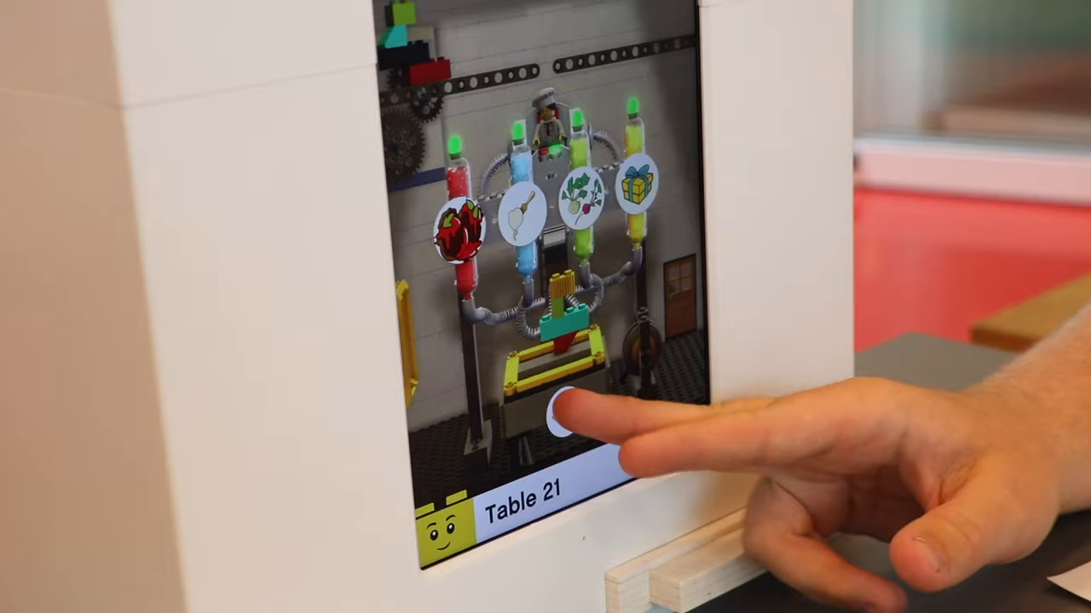
click(567, 426)
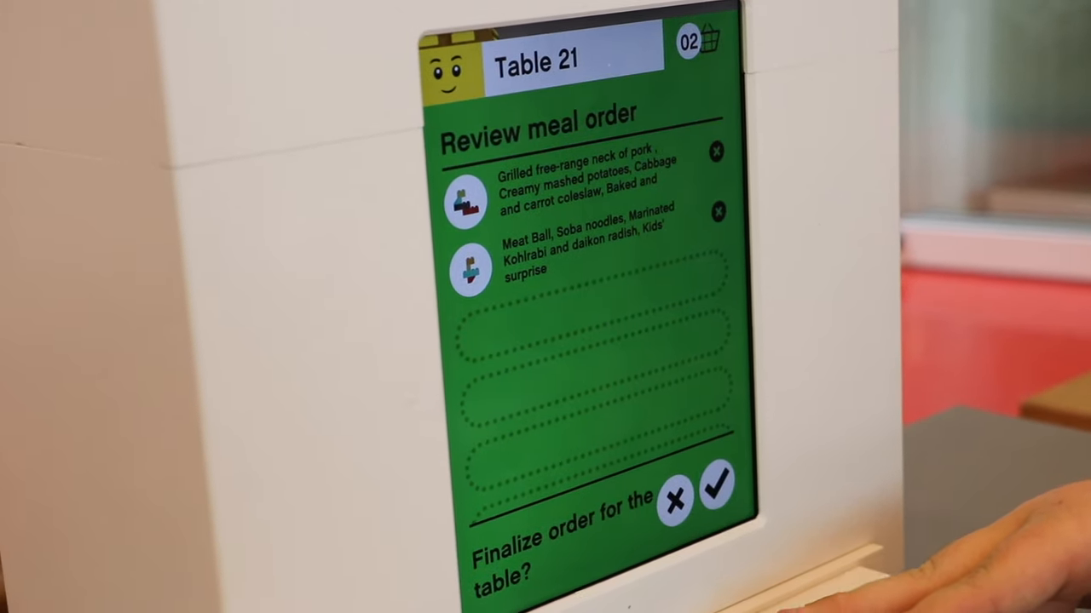
click(719, 484)
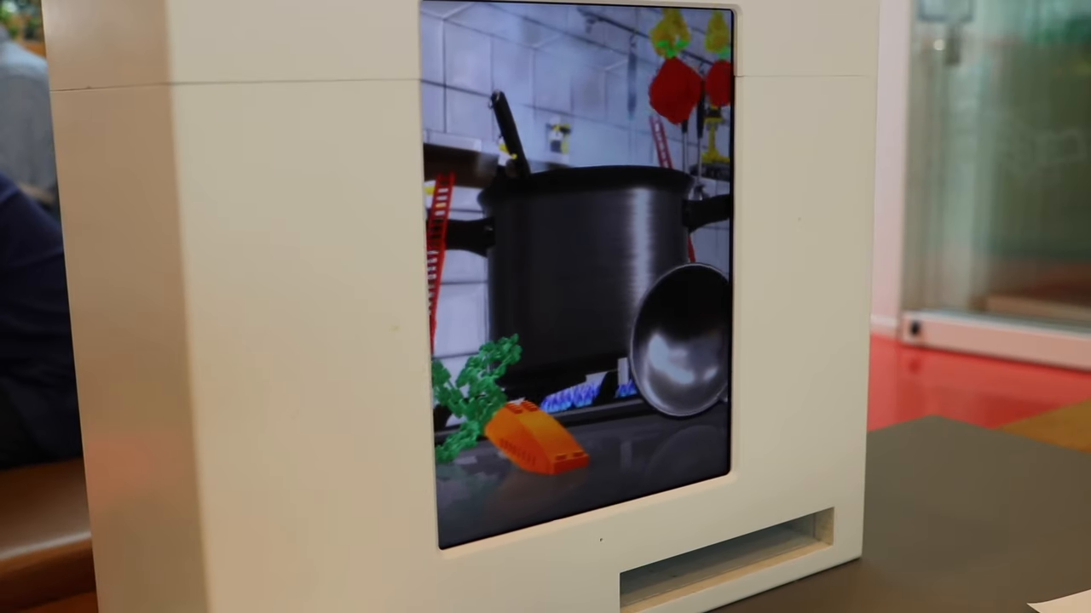